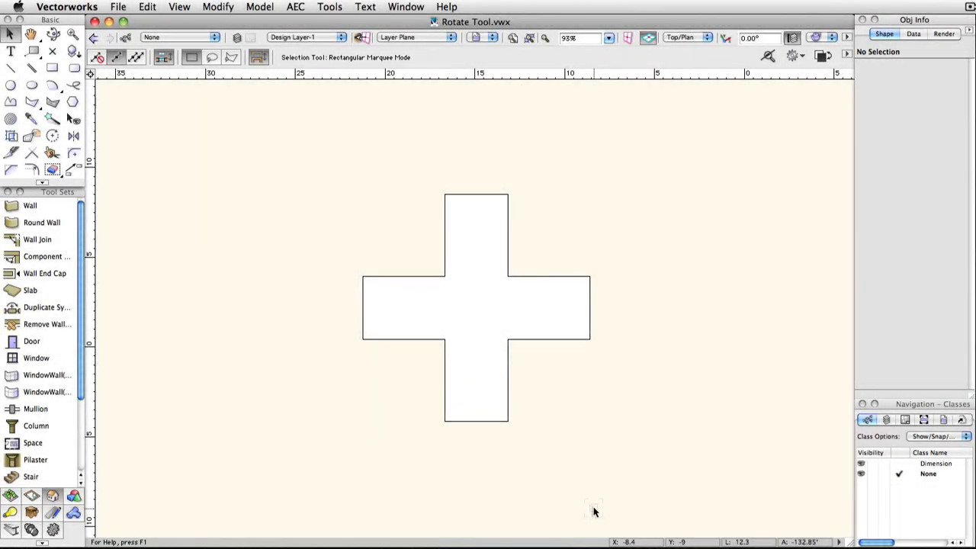
Select the white cross polygon and activate the Rotate tool.
{"action": "left_click", "coordinate": [476, 307]}
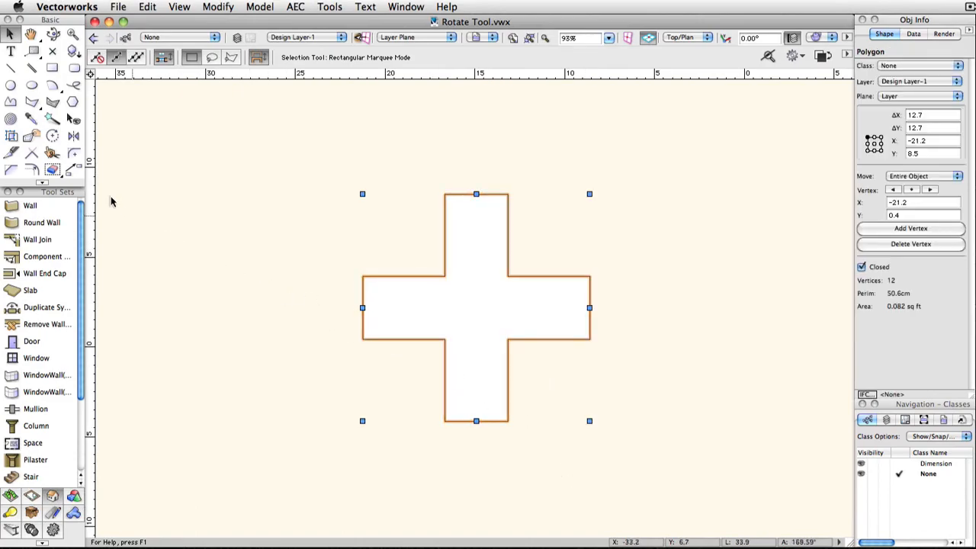
{"action": "left_click", "coordinate": [53, 136]}
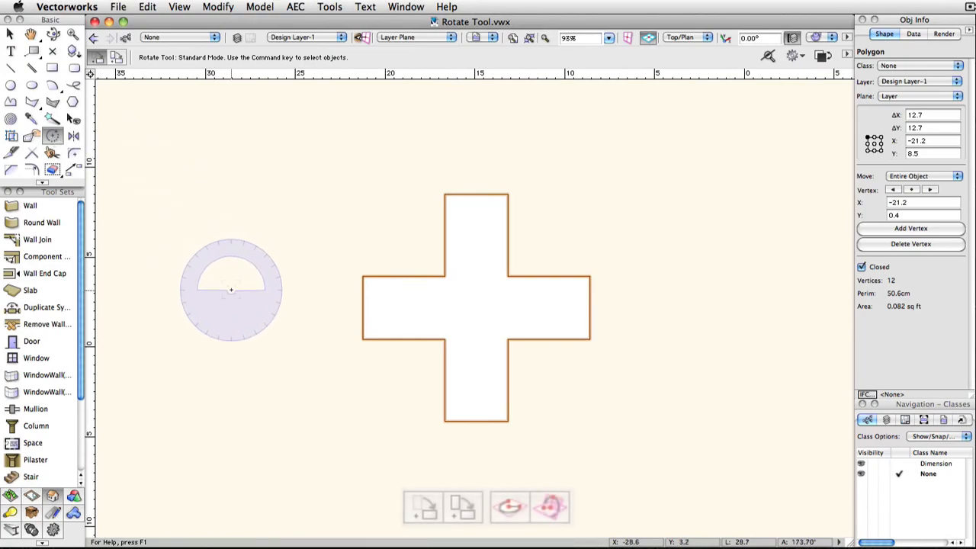
Rotate the cross 45° about its centre using a vertical reference line, forming an X.
{"action": "left_click", "coordinate": [422, 506]}
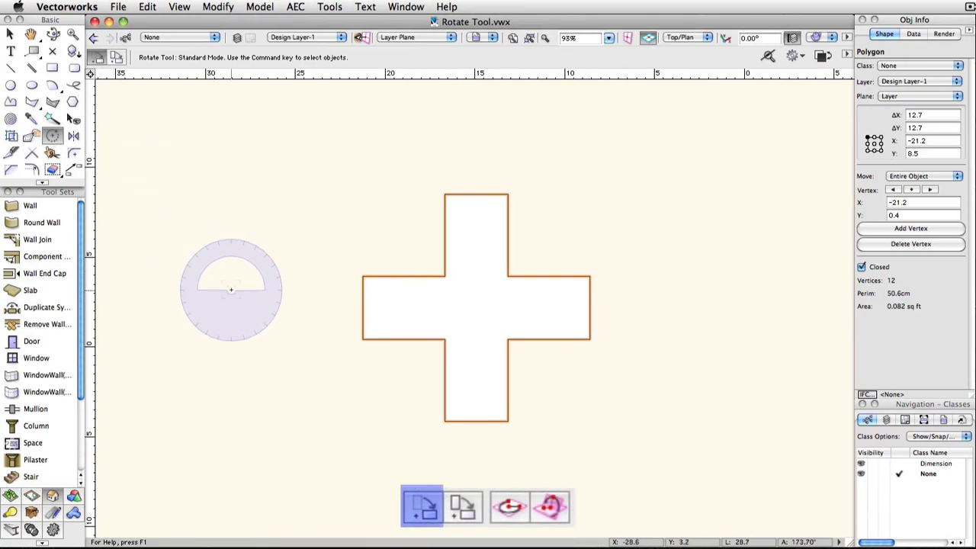
{"action": "left_click", "coordinate": [463, 506]}
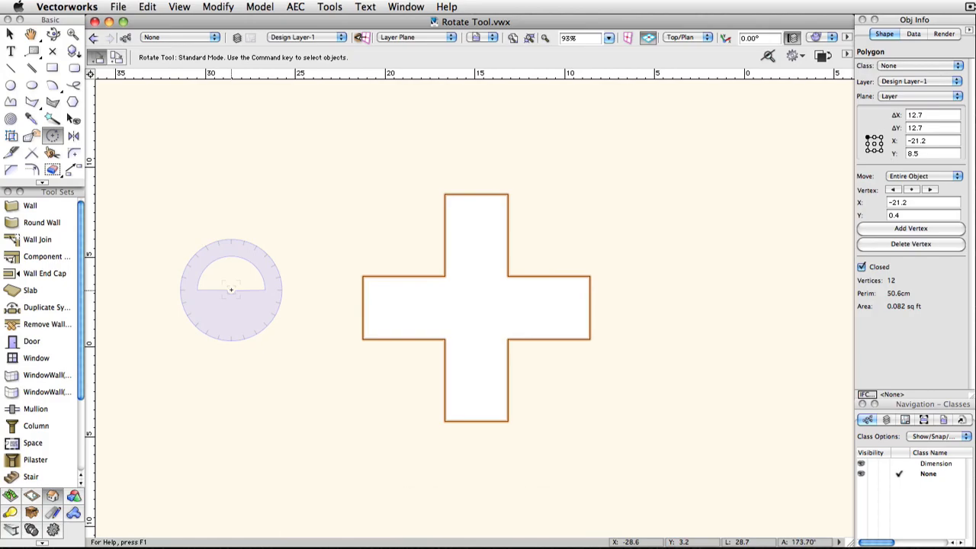
{"action": "mouse_move", "coordinate": [478, 307]}
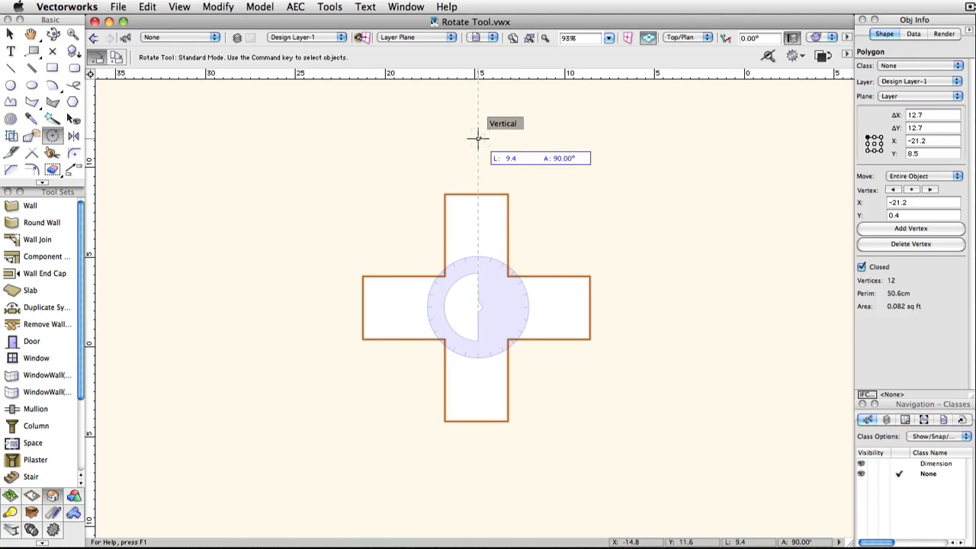
{"action": "left_click", "coordinate": [478, 139]}
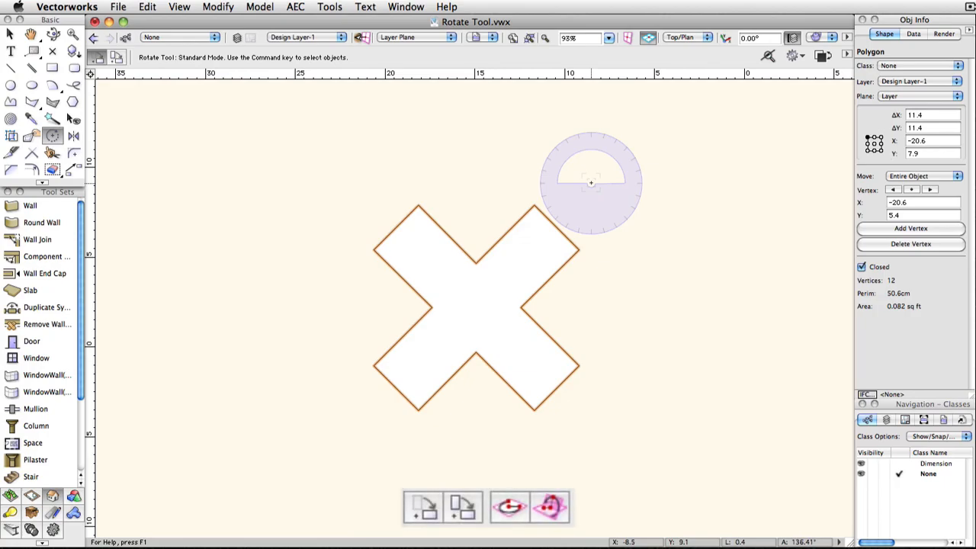
Cycle the Rotate modes, from plain rotation to duplicate copy, then change the view menu.
{"action": "left_click", "coordinate": [421, 506]}
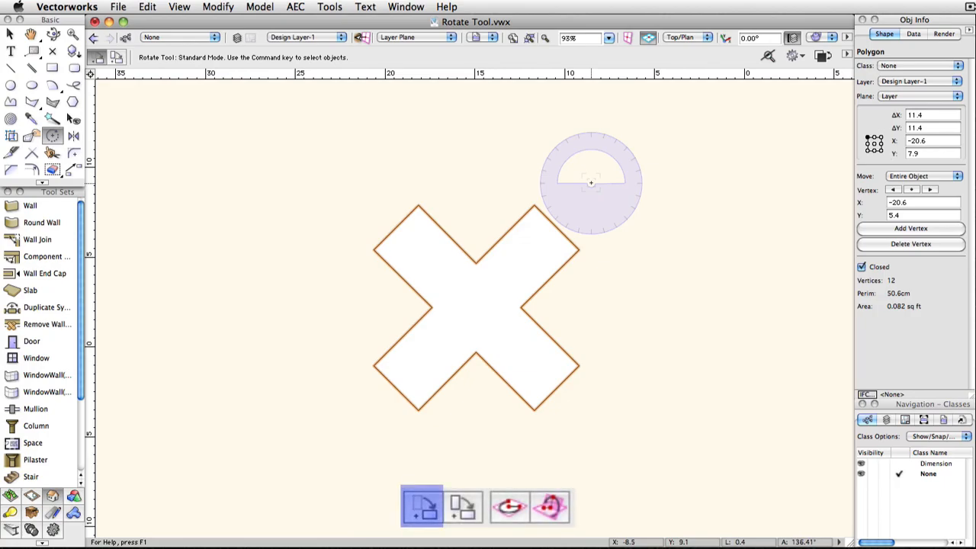
{"action": "left_click", "coordinate": [463, 506]}
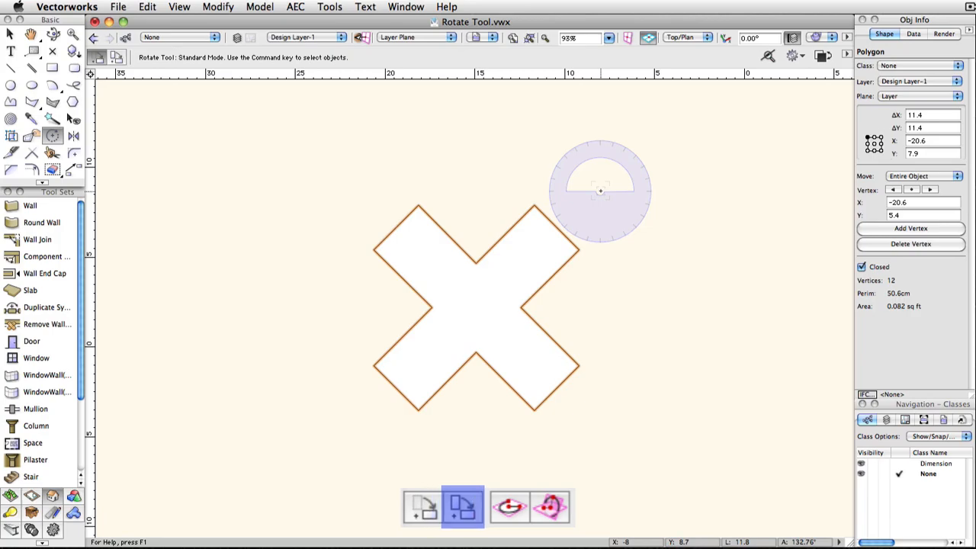
{"action": "left_click", "coordinate": [117, 57]}
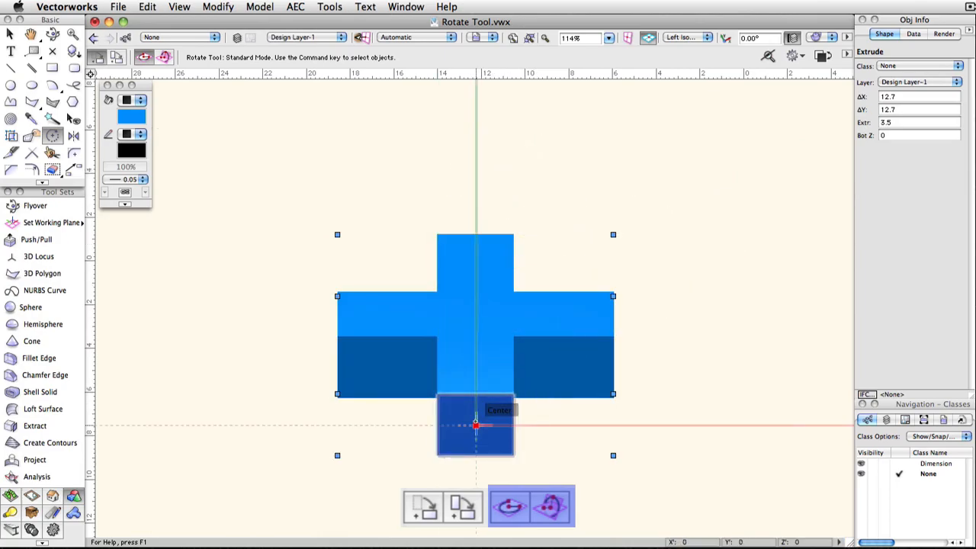
Drag from the centre snap to rotate the extruded cross in 3D.
{"action": "left_click_drag", "start_coordinate": [477, 426], "coordinate": [555, 423]}
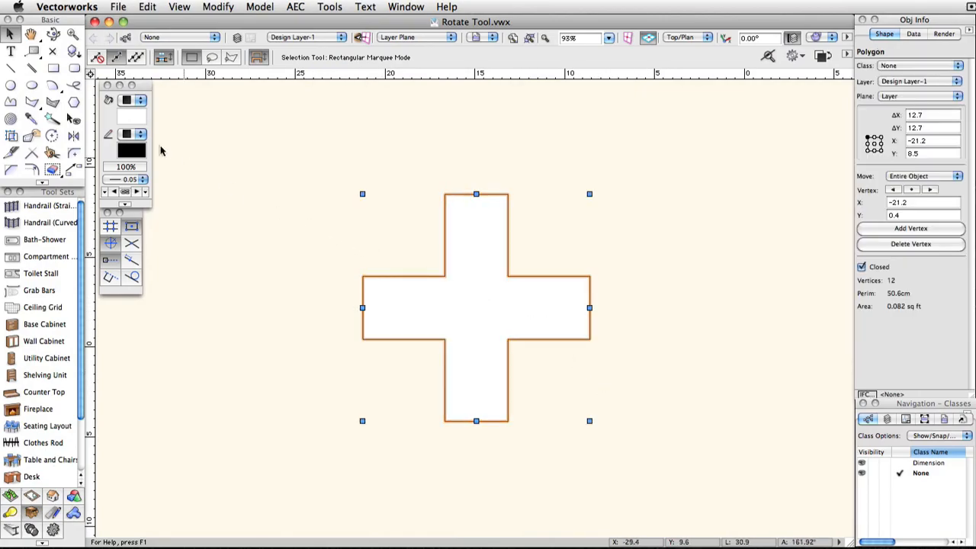
Rotate the cross by a numeric 45-degree angle in the Rotate Object dialog.
{"action": "left_click", "coordinate": [53, 136]}
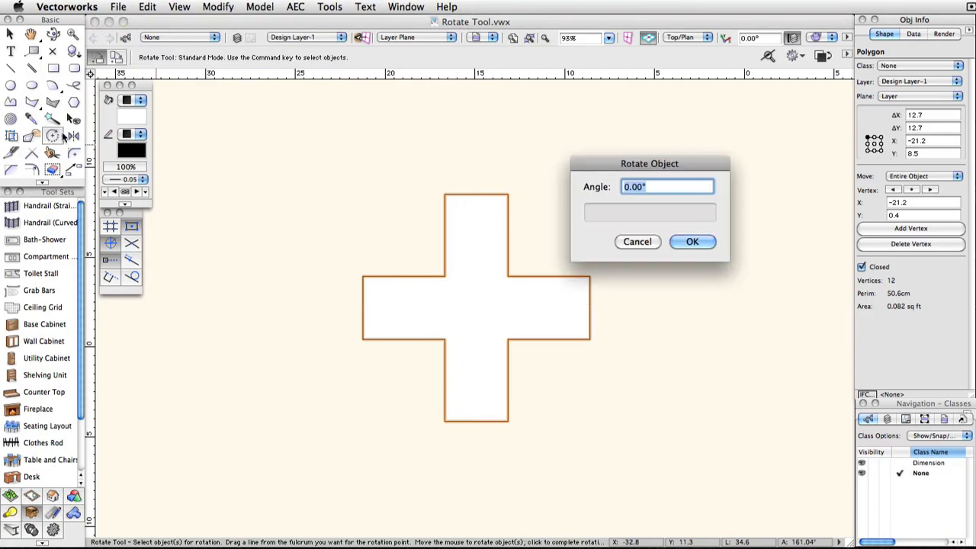
{"action": "type", "text": "4"}
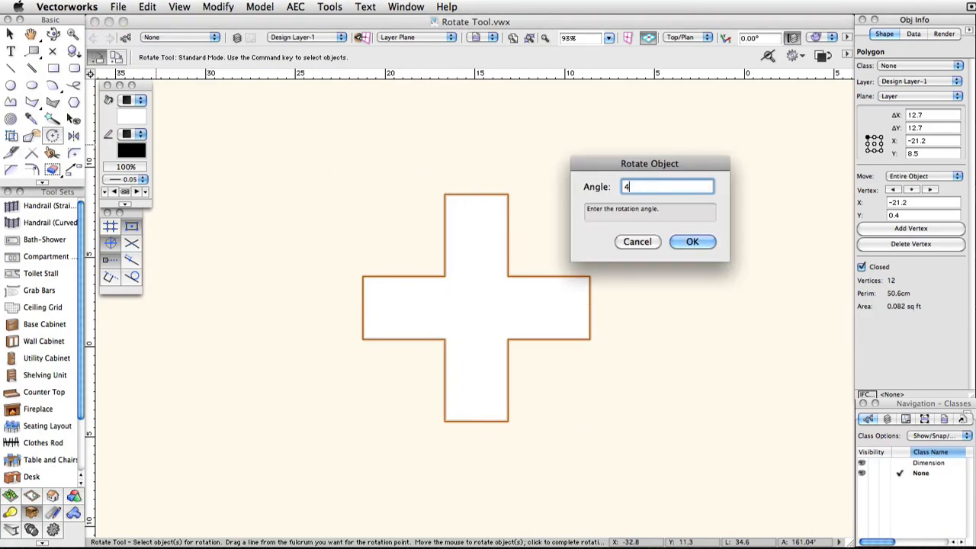
{"action": "left_click", "coordinate": [691, 241]}
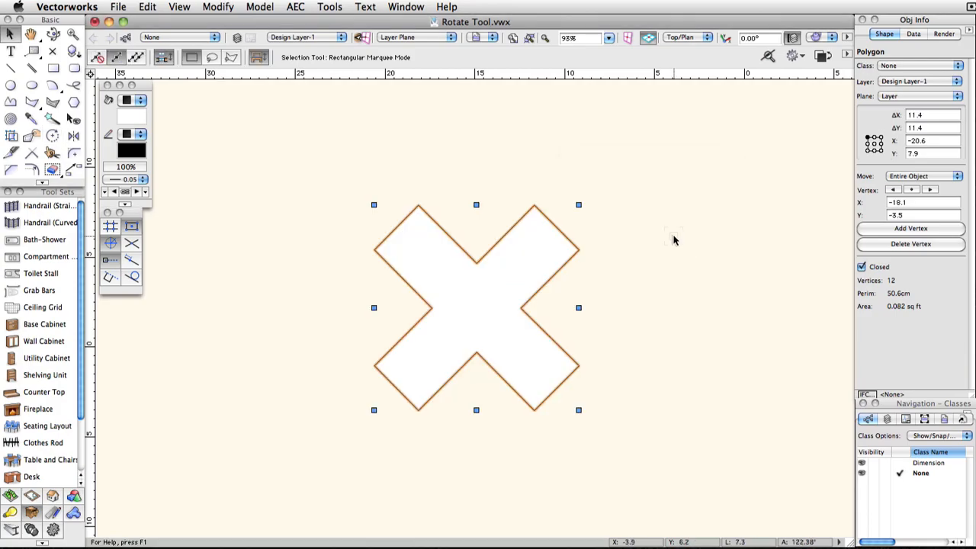